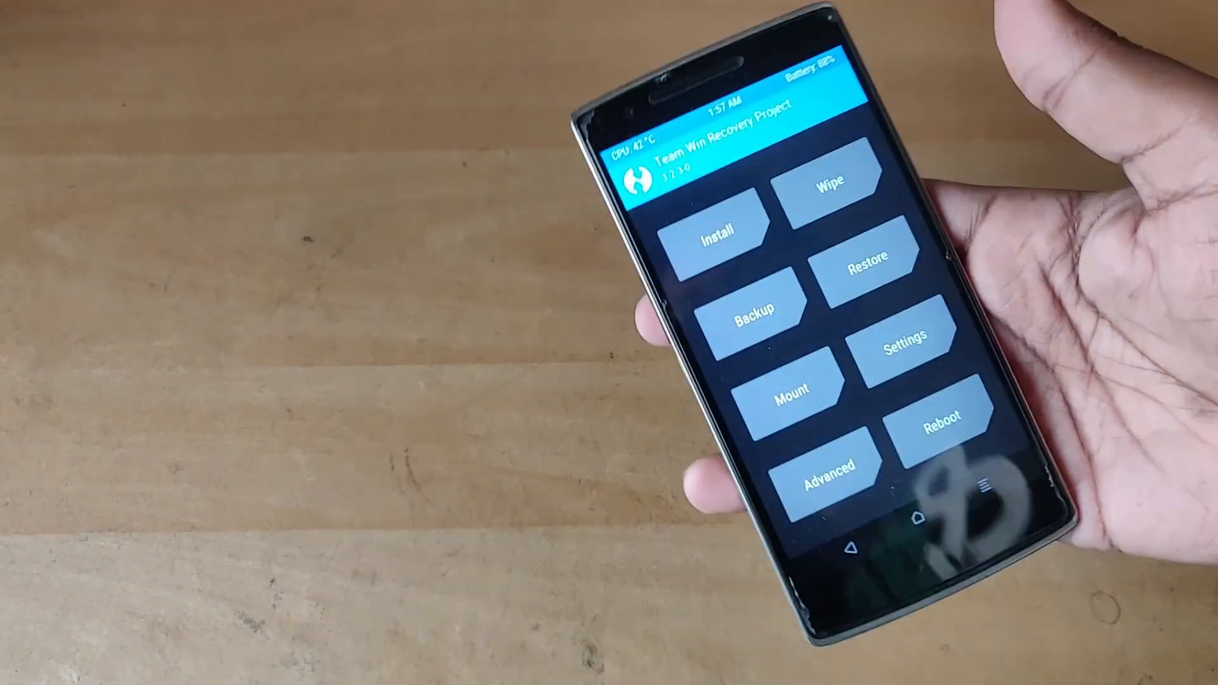
Show TWRP's reboot choices: System, Power Off, Recovery and Bootloader.
left_click(826, 181)
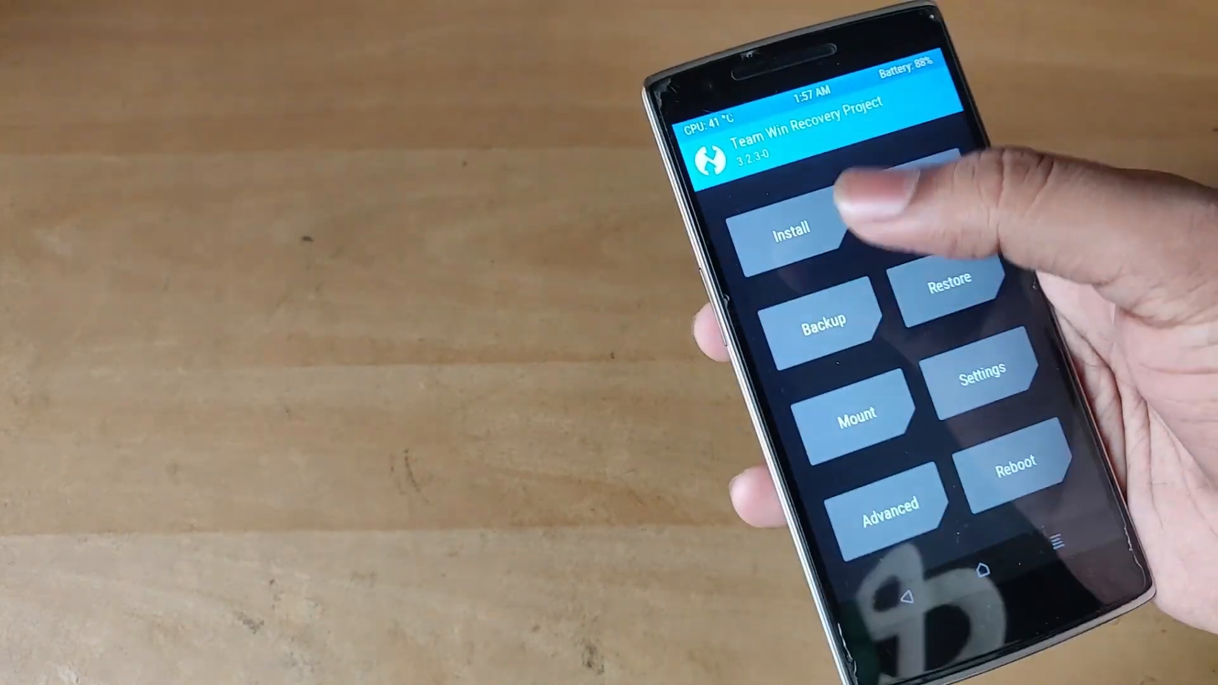
left_click(794, 233)
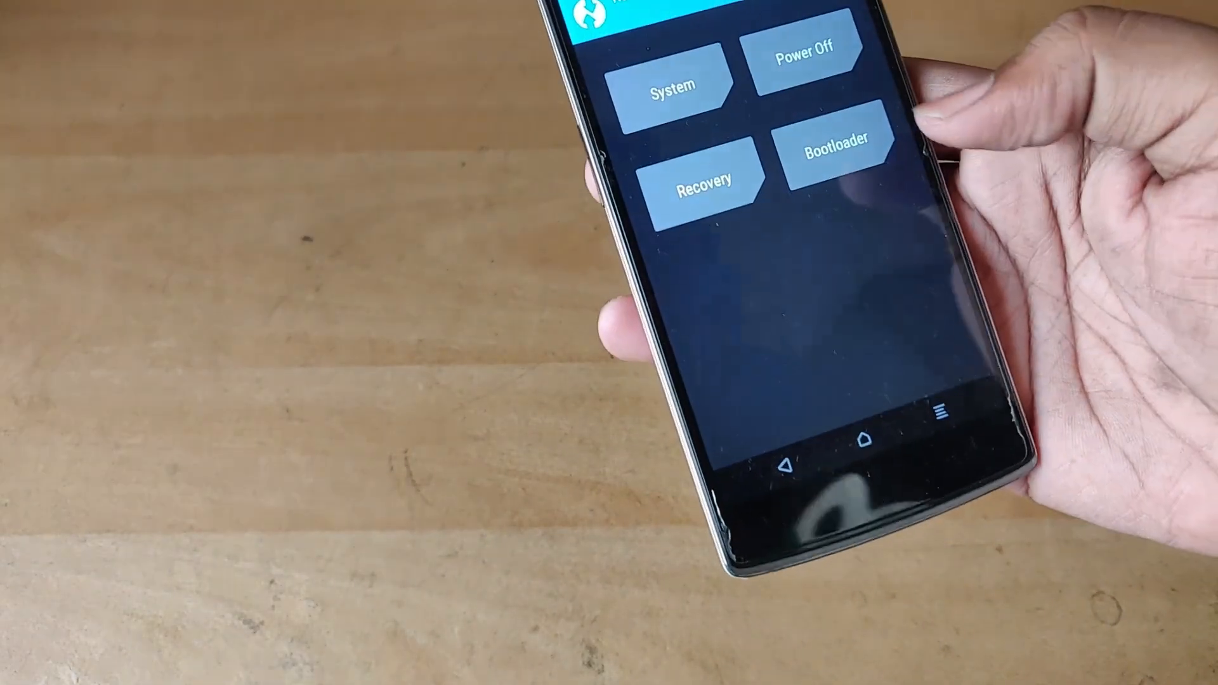
Reboot from TWRP into LineageOS 16 and bring up Settings.
left_click(802, 47)
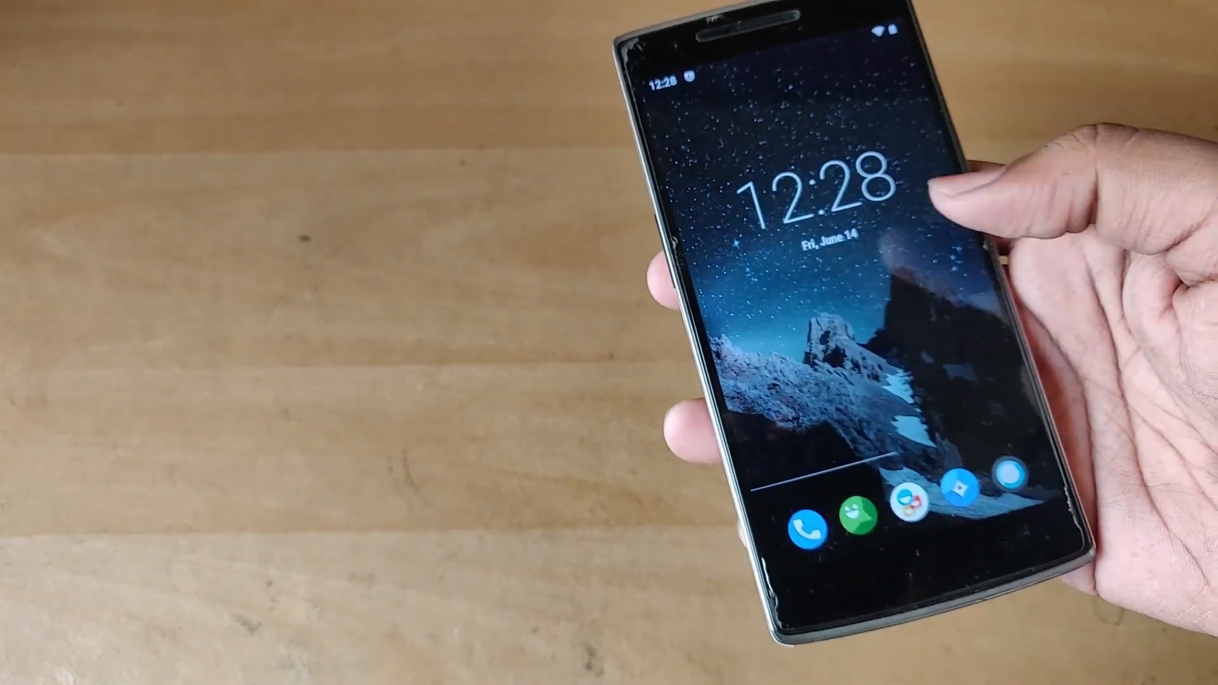
scroll("up", 3)
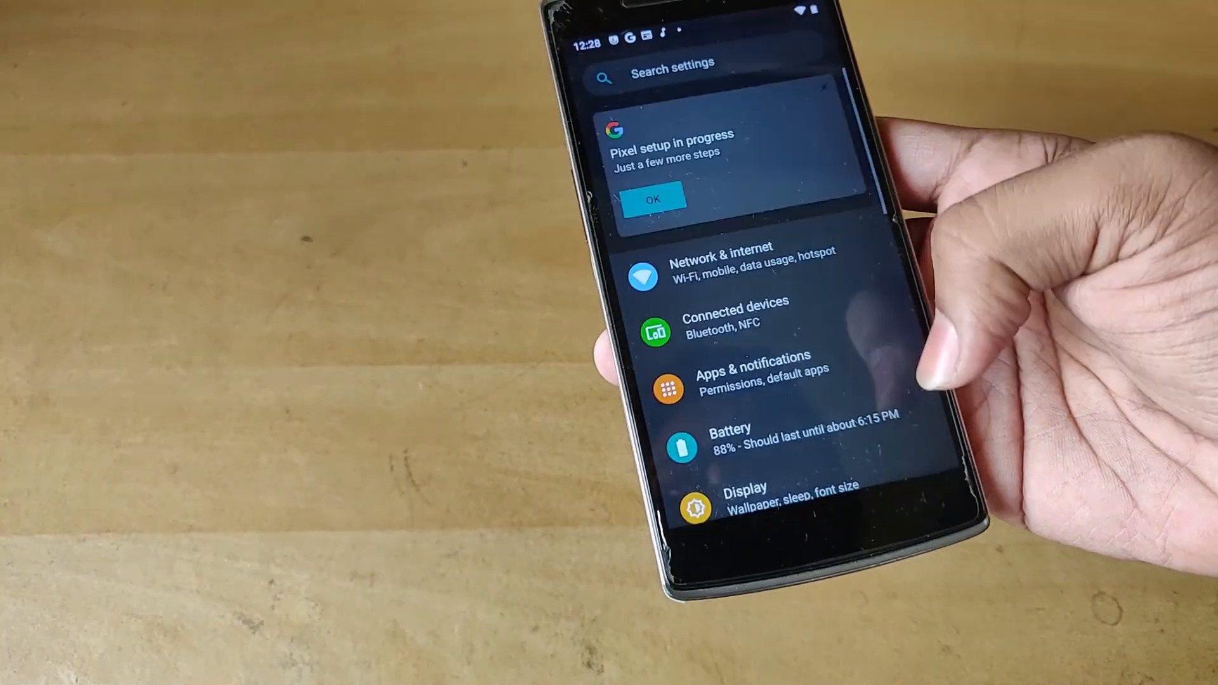
scroll("down", 3)
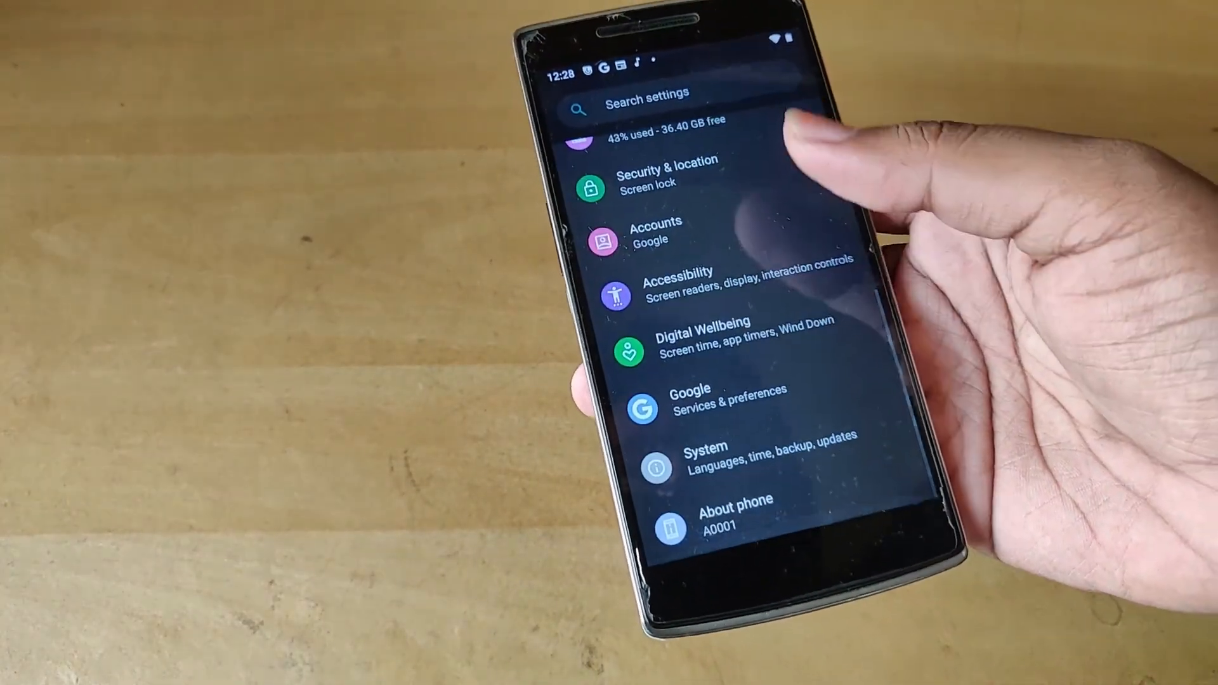
left_click(734, 513)
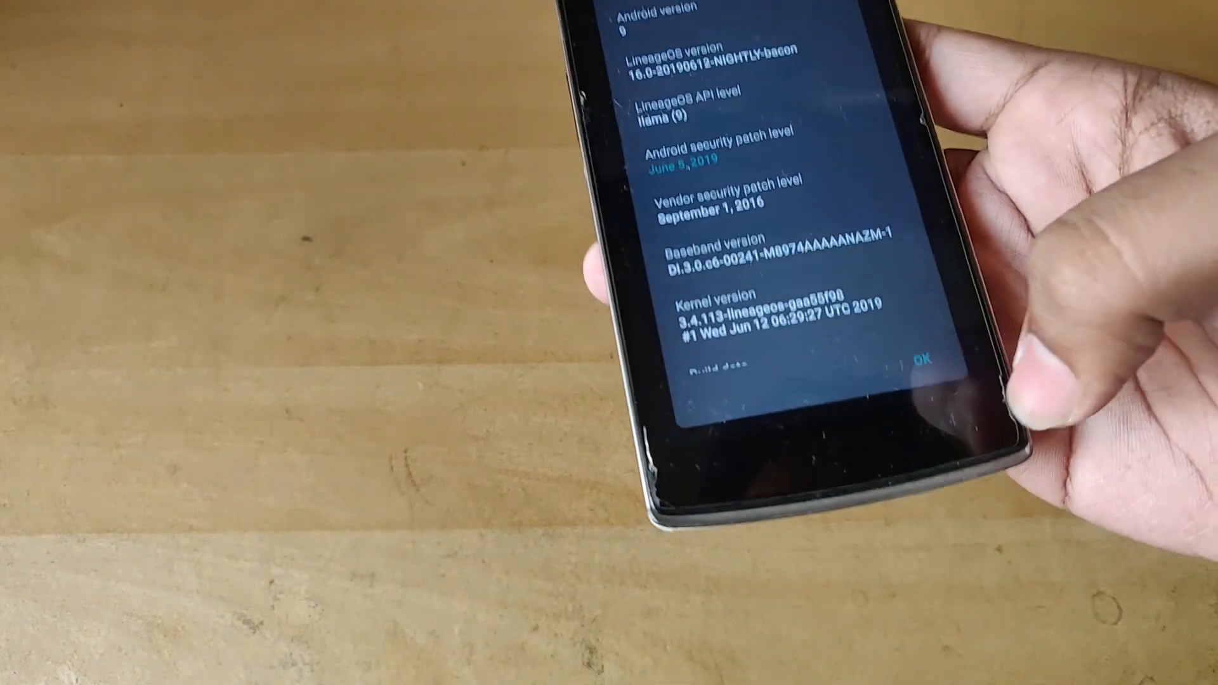
scroll("down", 3)
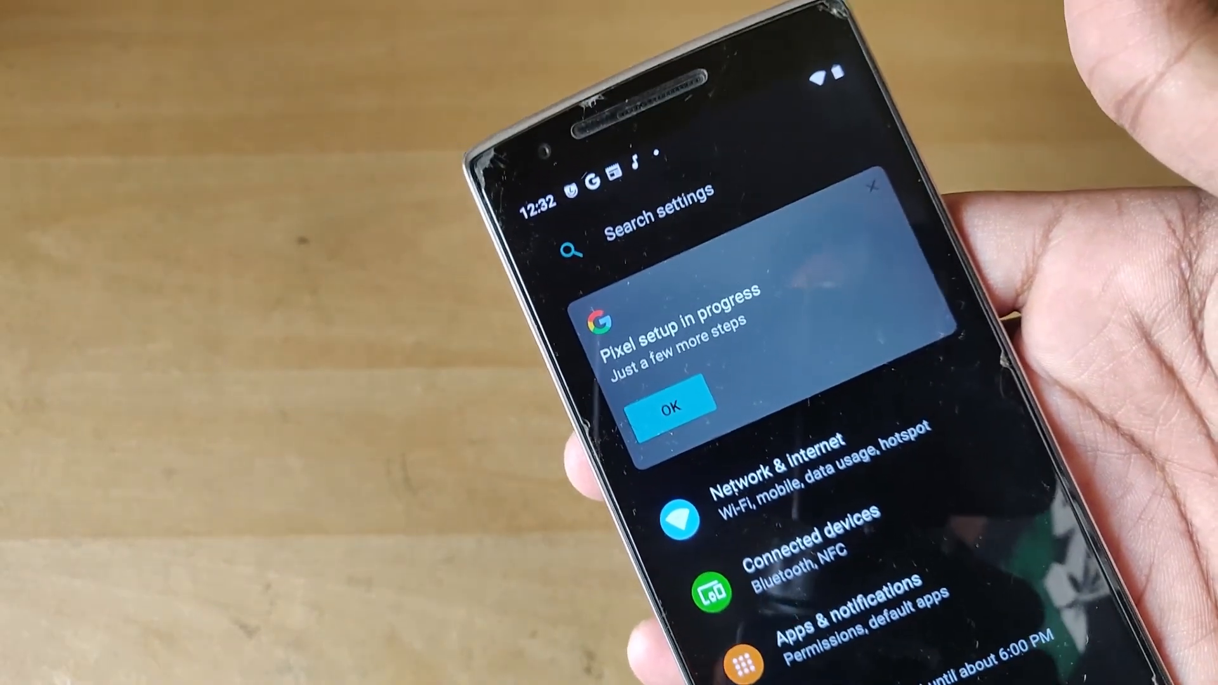
Set Dark mode to Default on the Display > Style page.
left_click(674, 406)
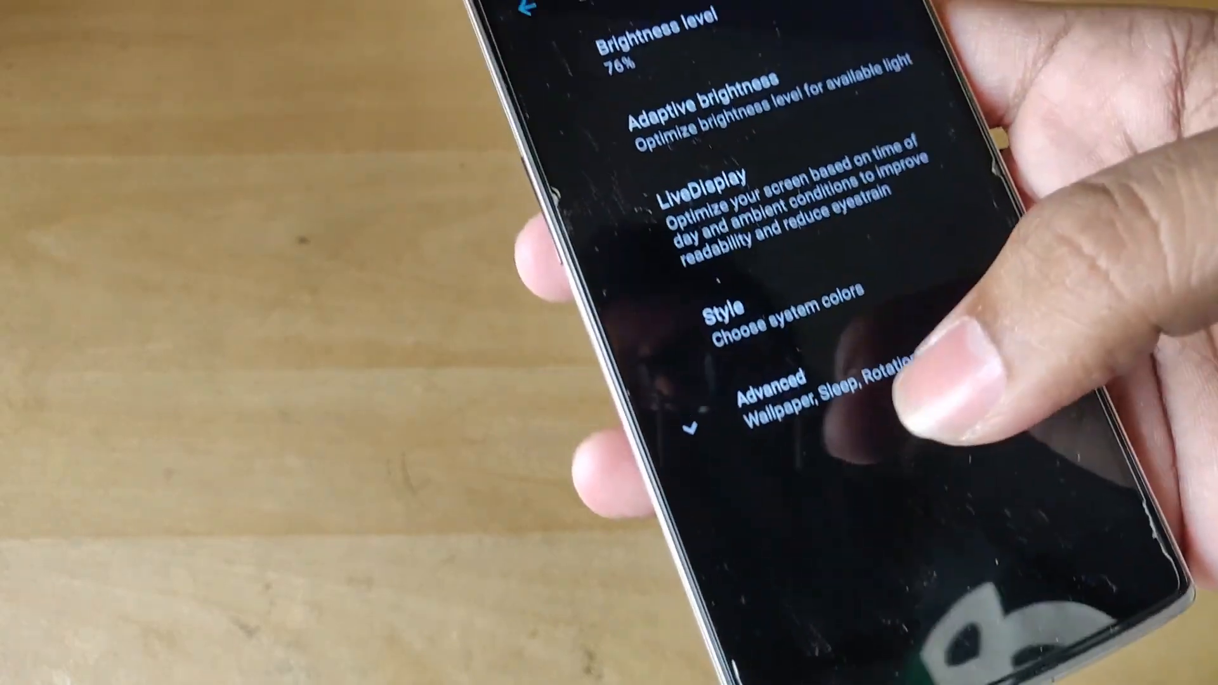
scroll("down", 3)
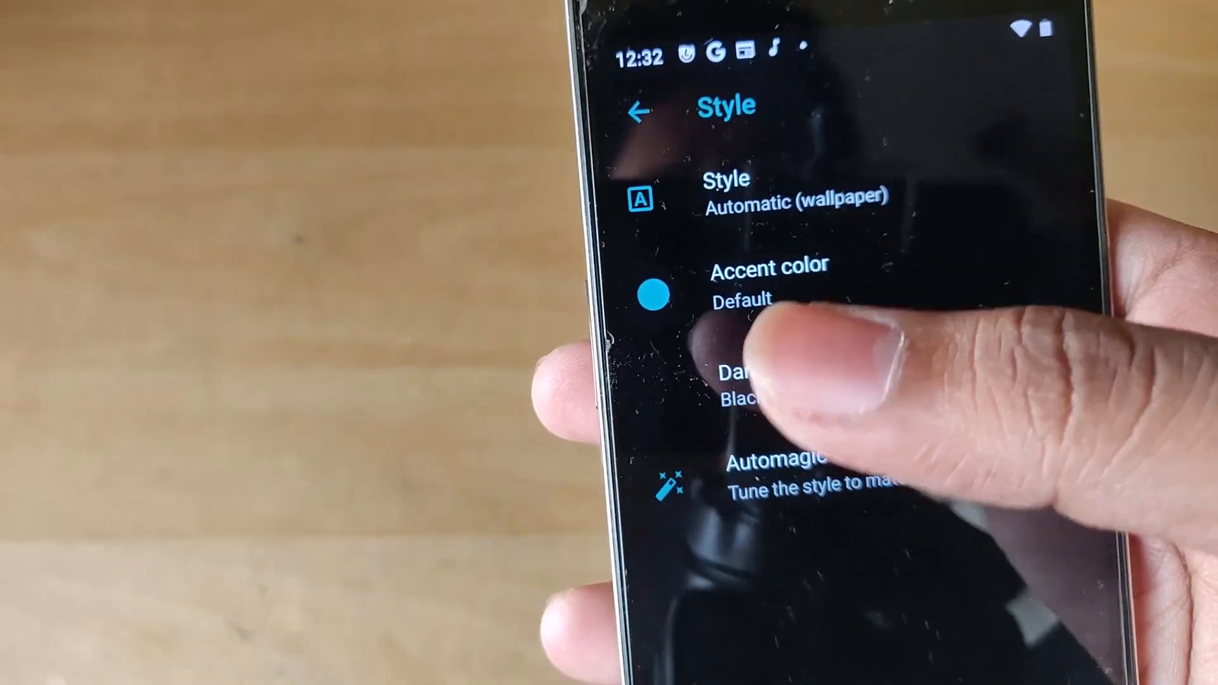
left_click(723, 187)
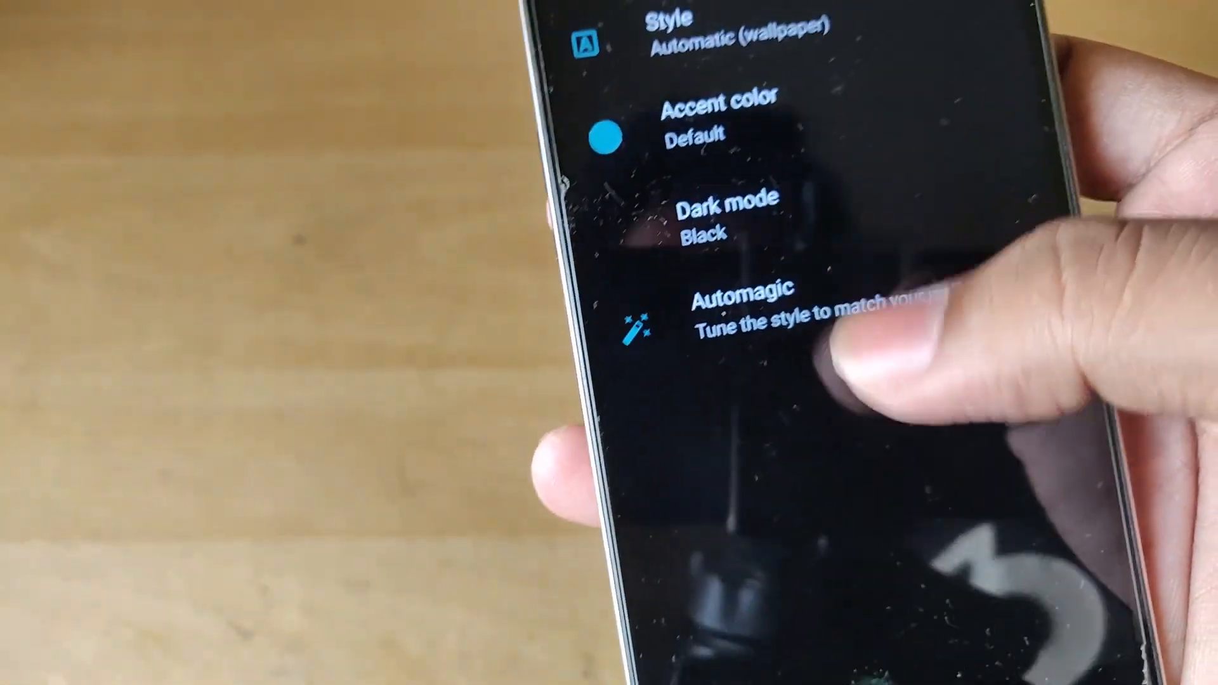
left_click(703, 218)
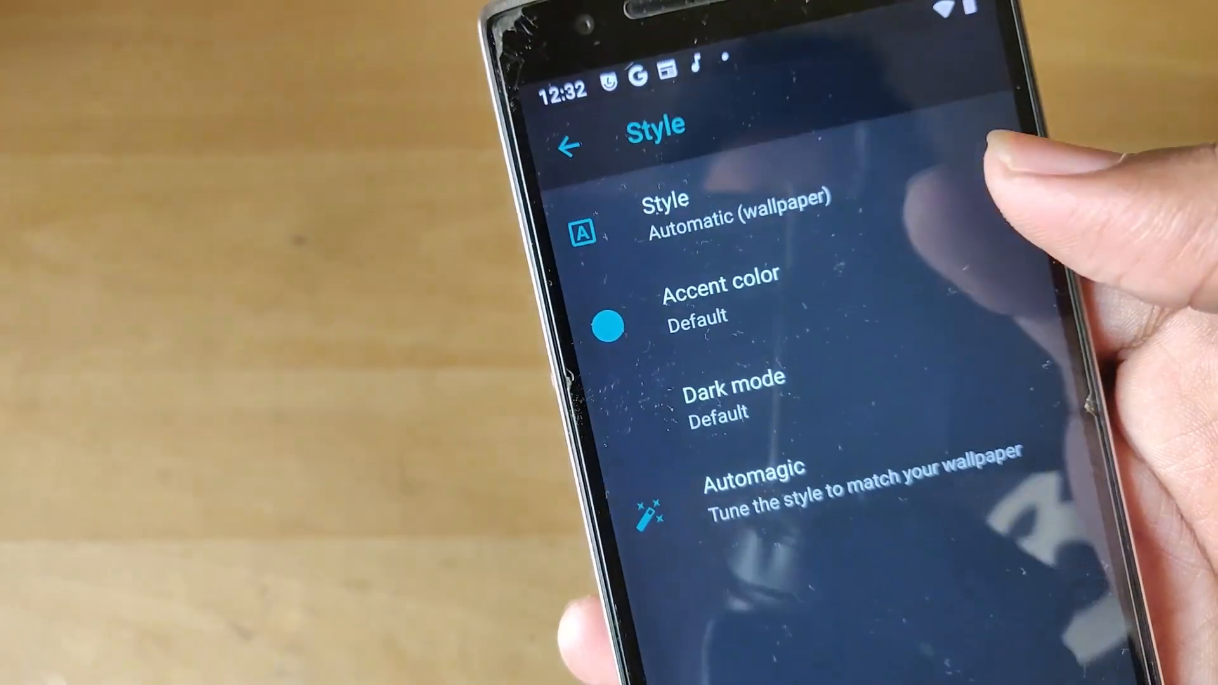
Change Dark mode to Black and return to Display settings.
left_click(730, 392)
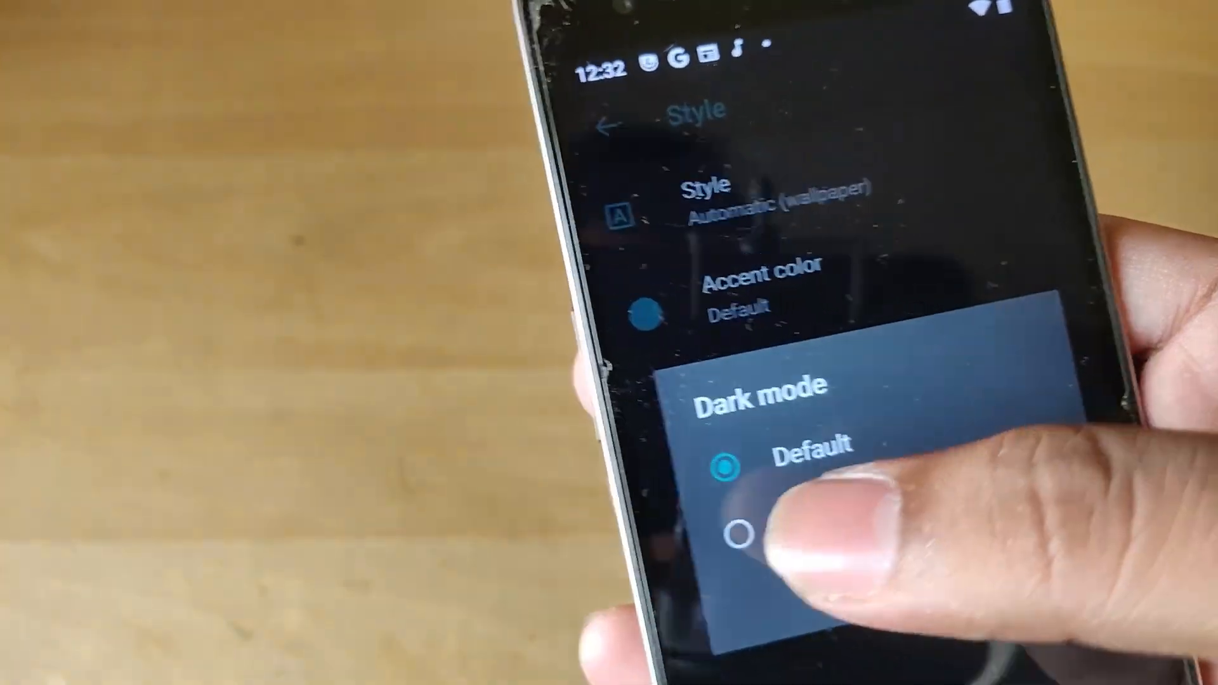
left_click(746, 528)
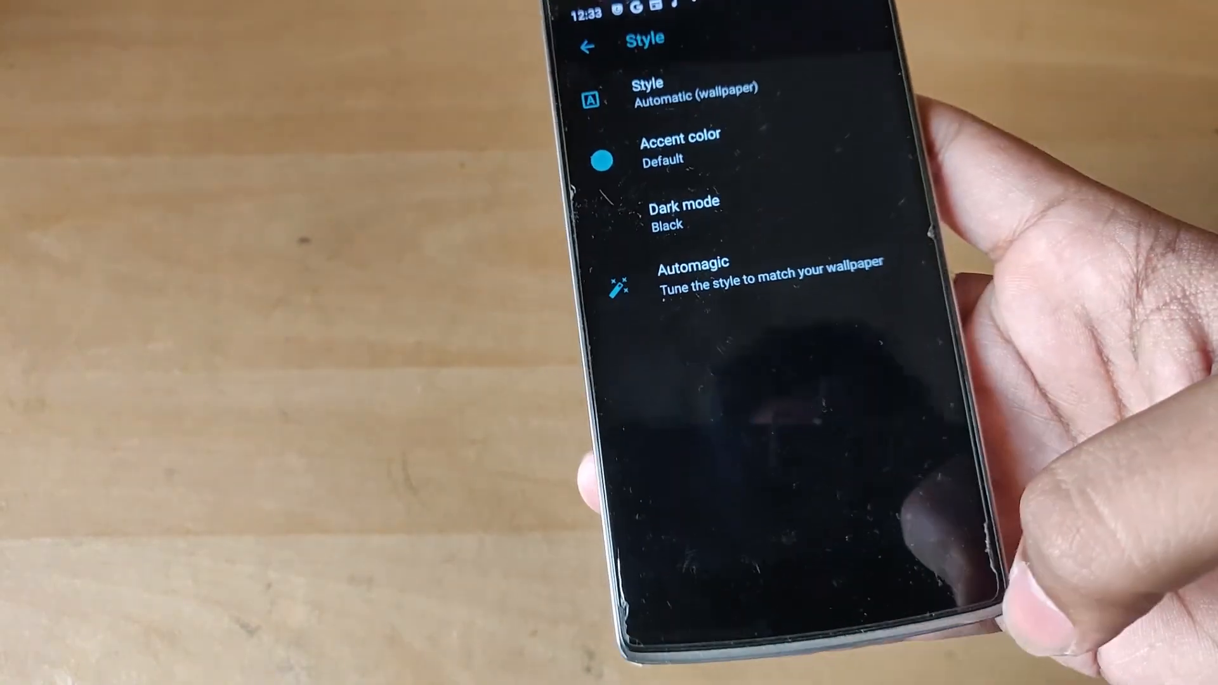
left_click(605, 46)
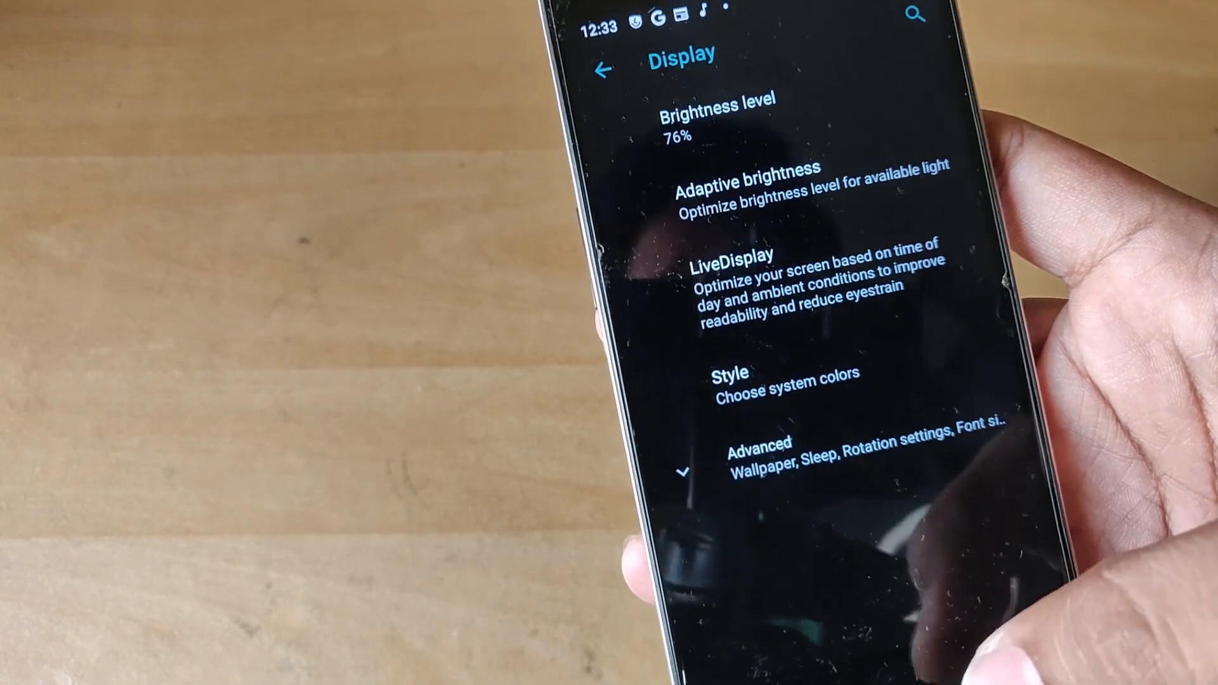
Go home, view the dark app drawer, then open the Google news feed.
left_click(604, 70)
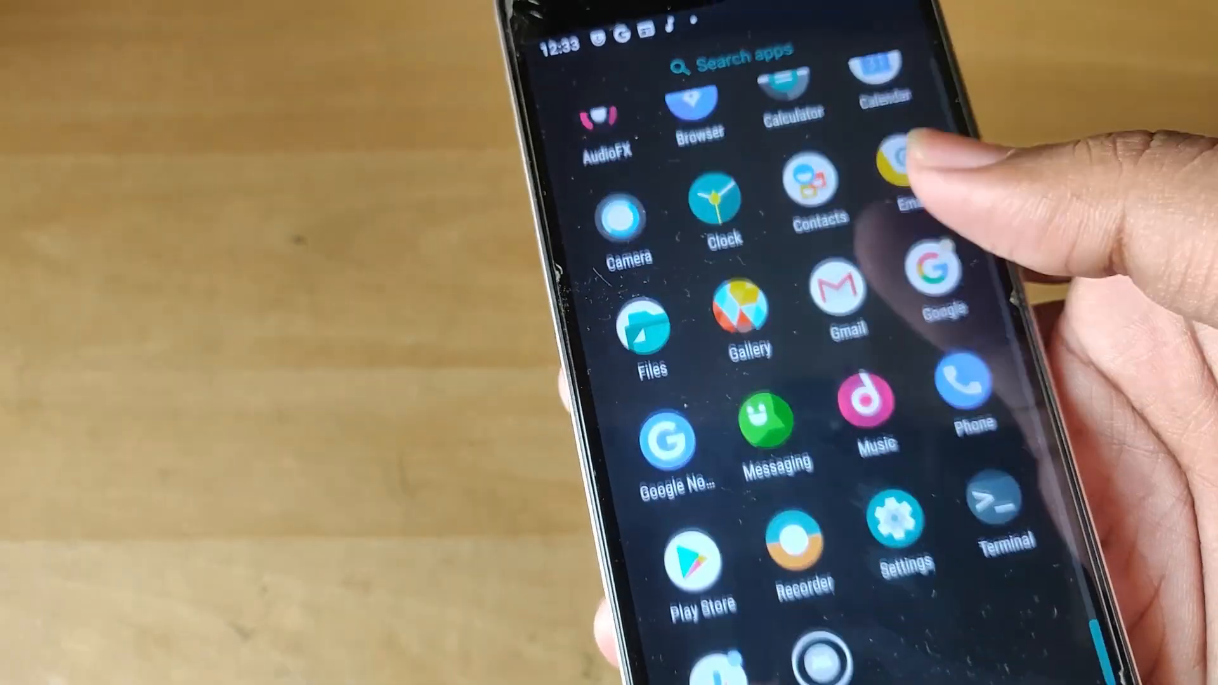
left_click(740, 48)
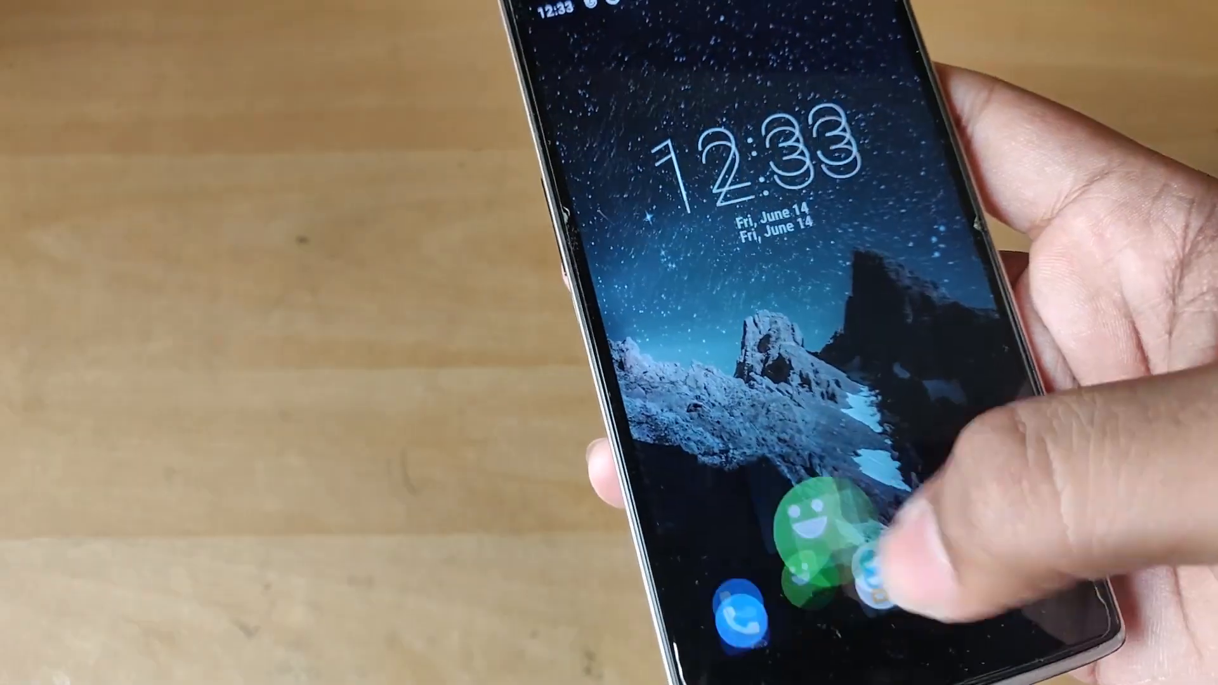
left_click(816, 559)
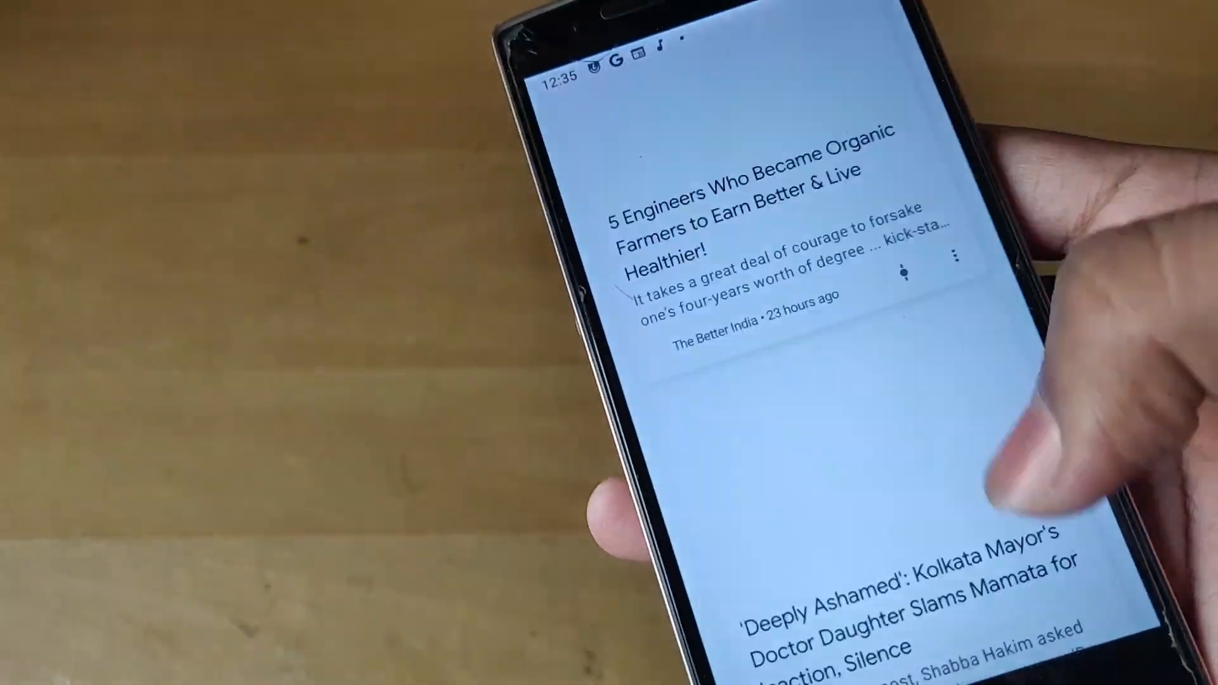
Launch YouTube and play the OnePlus 7 Pro video at the top of Home.
scroll("down", 3)
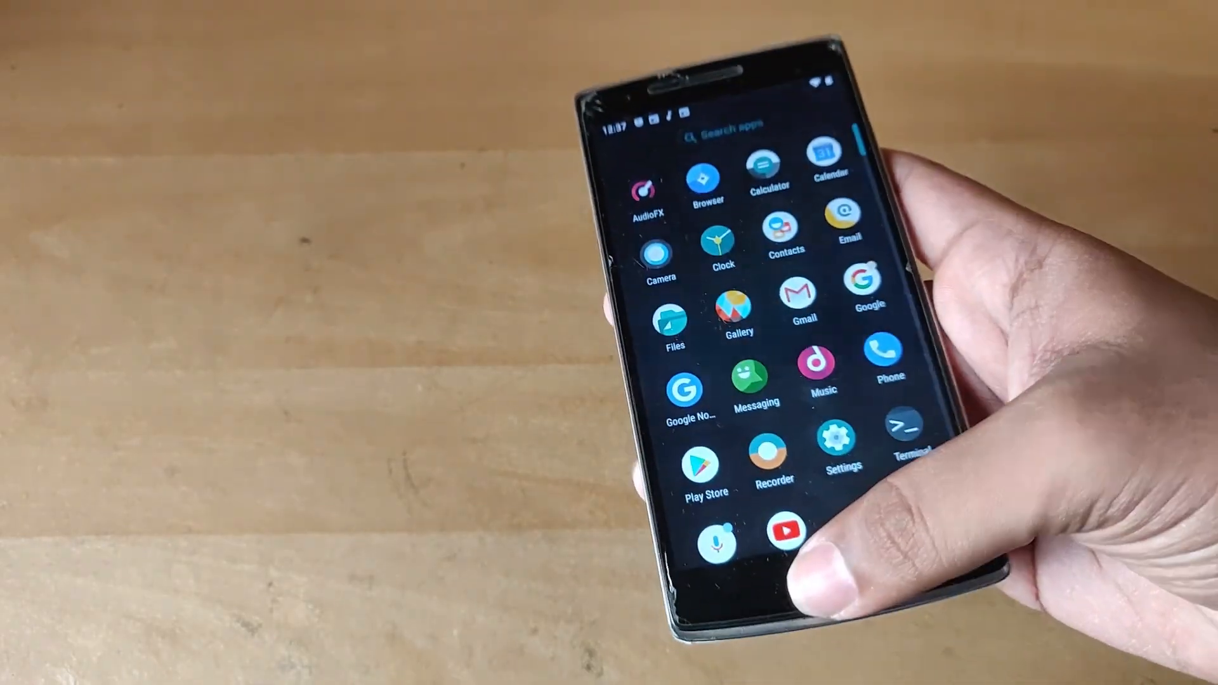
left_click(792, 531)
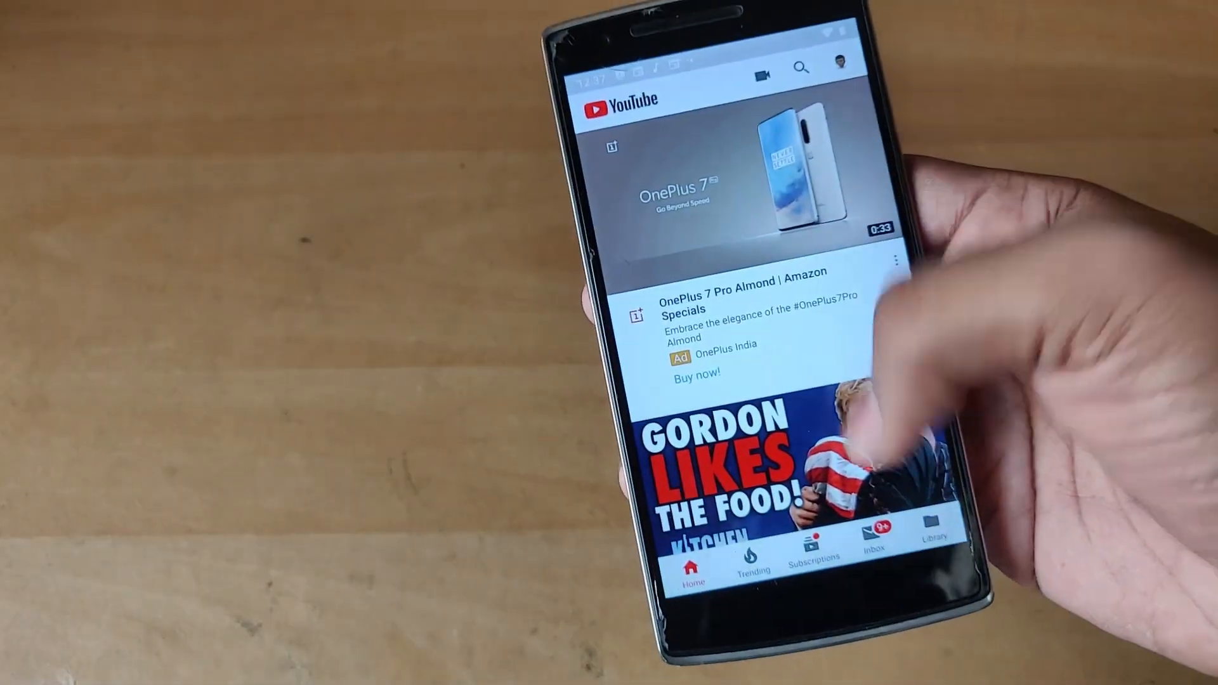
left_click(738, 186)
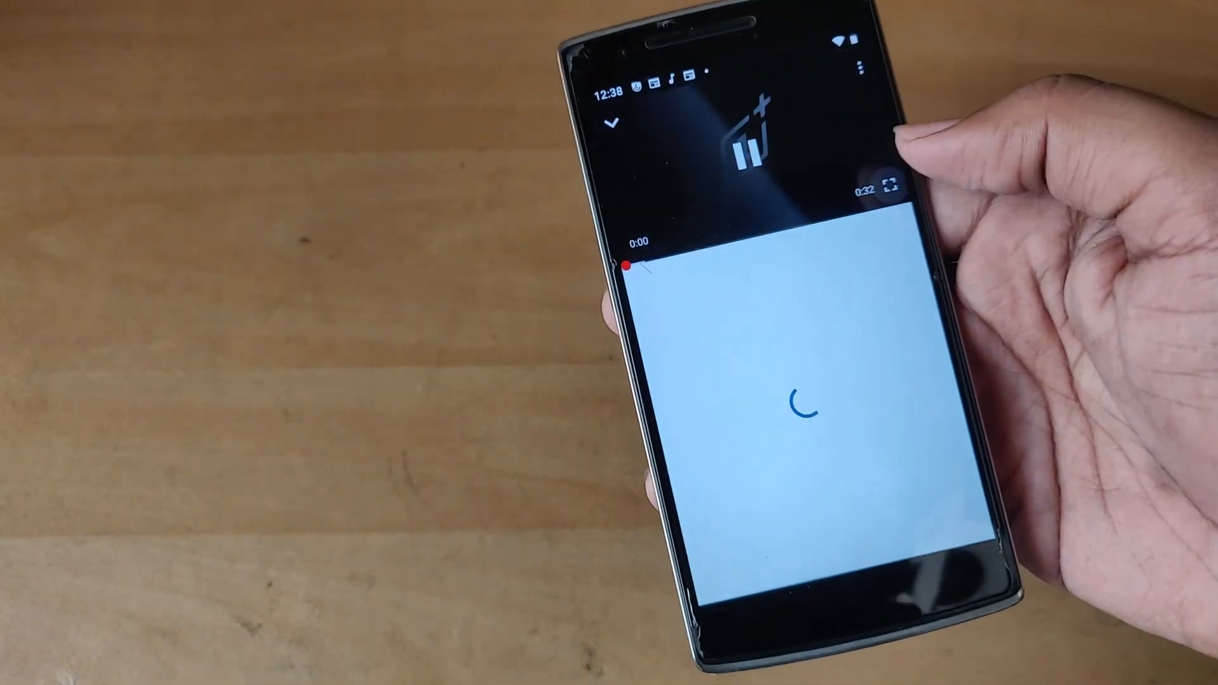